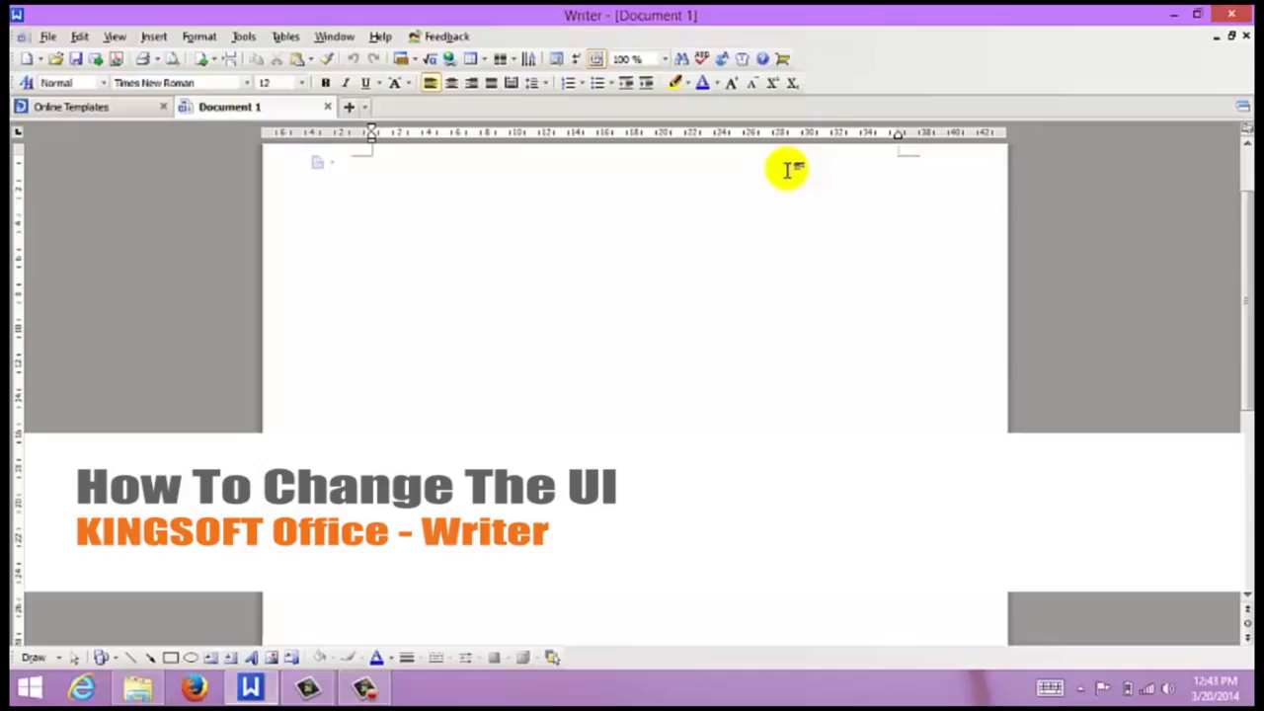
pyautogui.moveTo(790, 181)
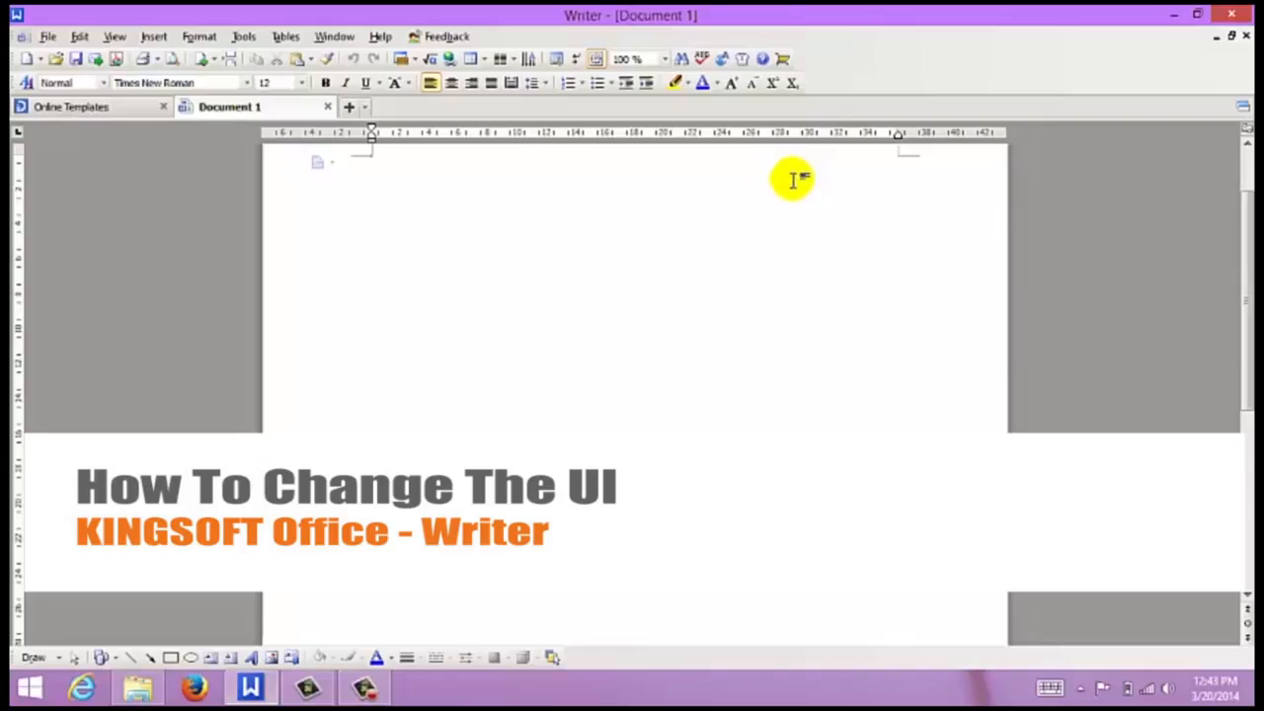
pyautogui.moveTo(742, 59)
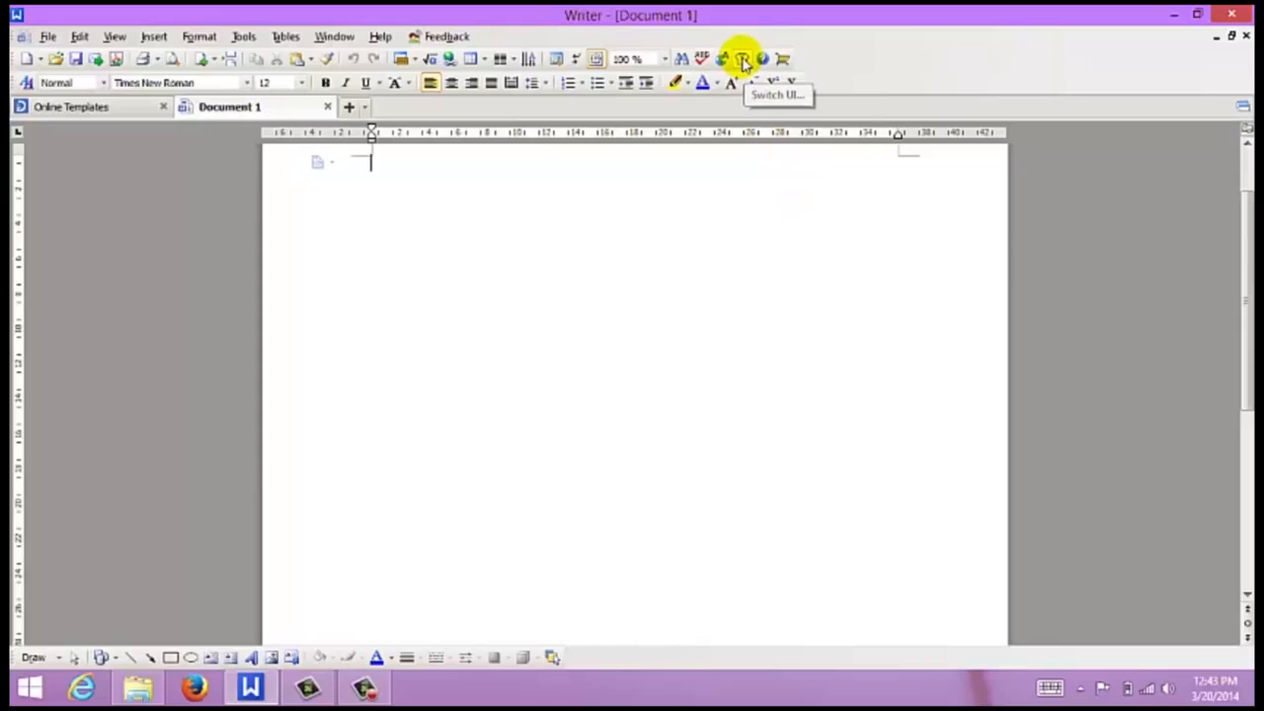
# Step: Swap the Classic interface for the 2013 Elegant Black skin after previewing a light blue scheme
pyautogui.click(743, 59)
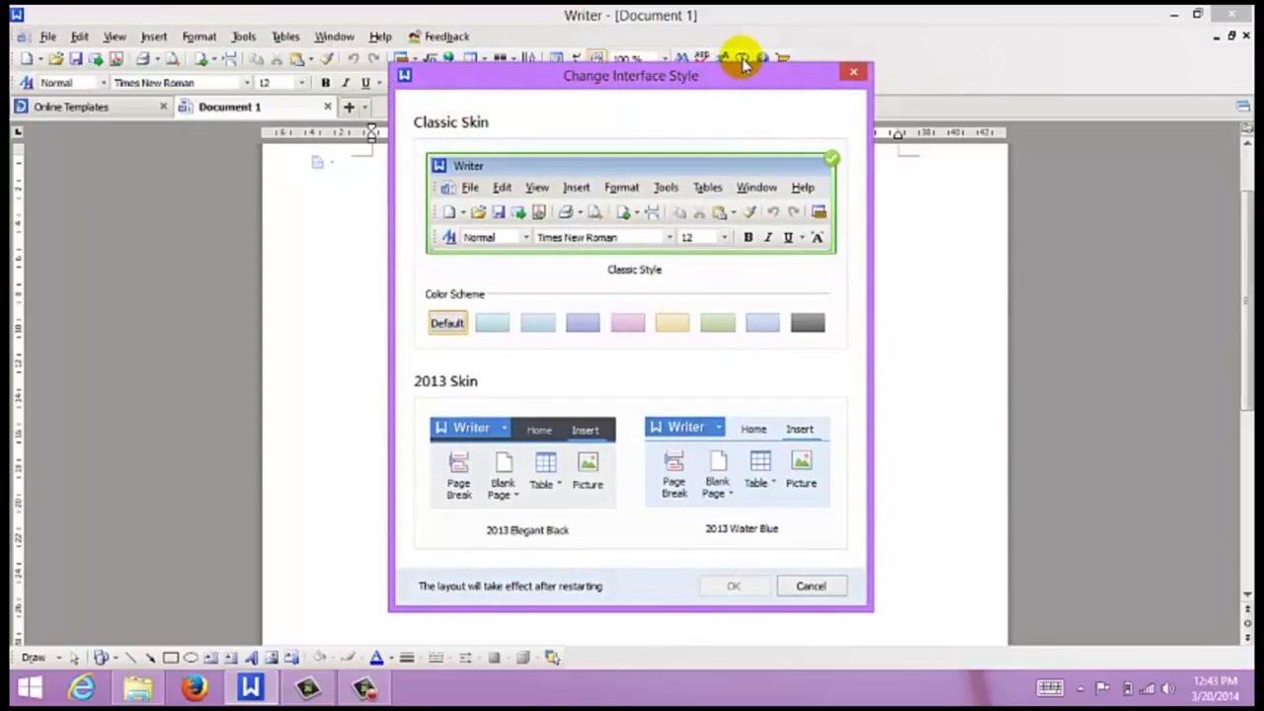
pyautogui.moveTo(719, 84)
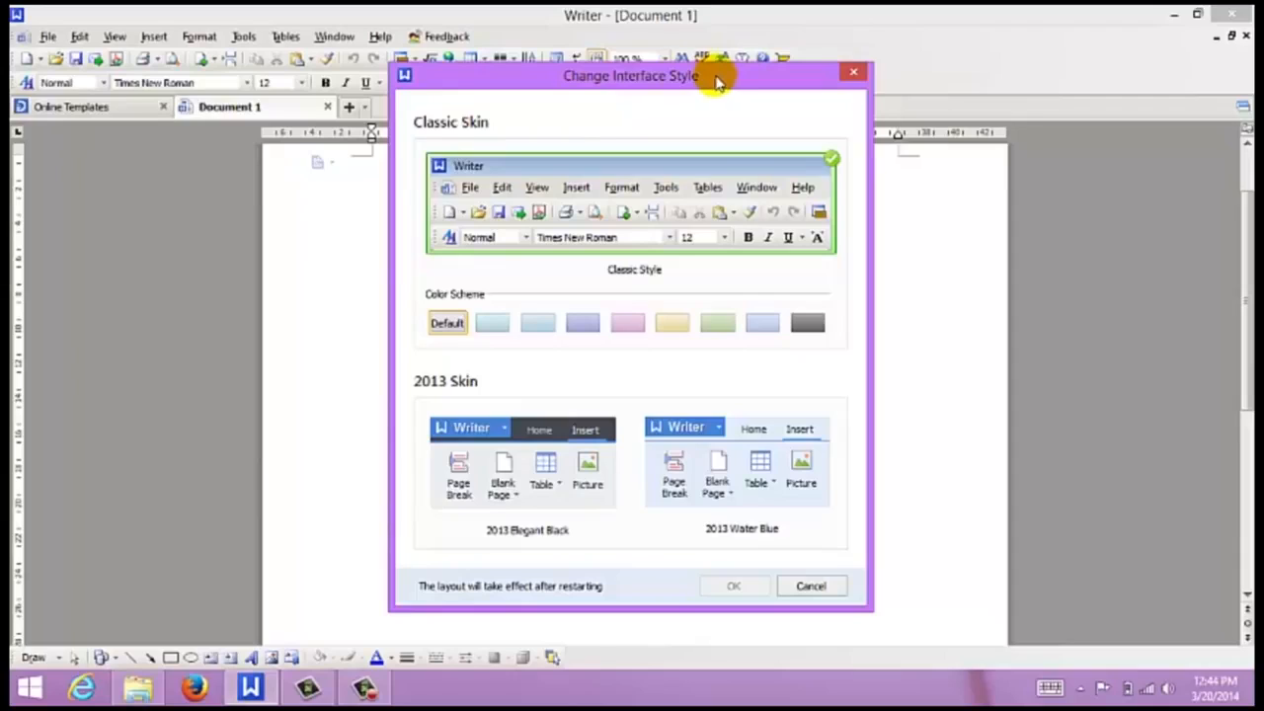
pyautogui.moveTo(550, 115)
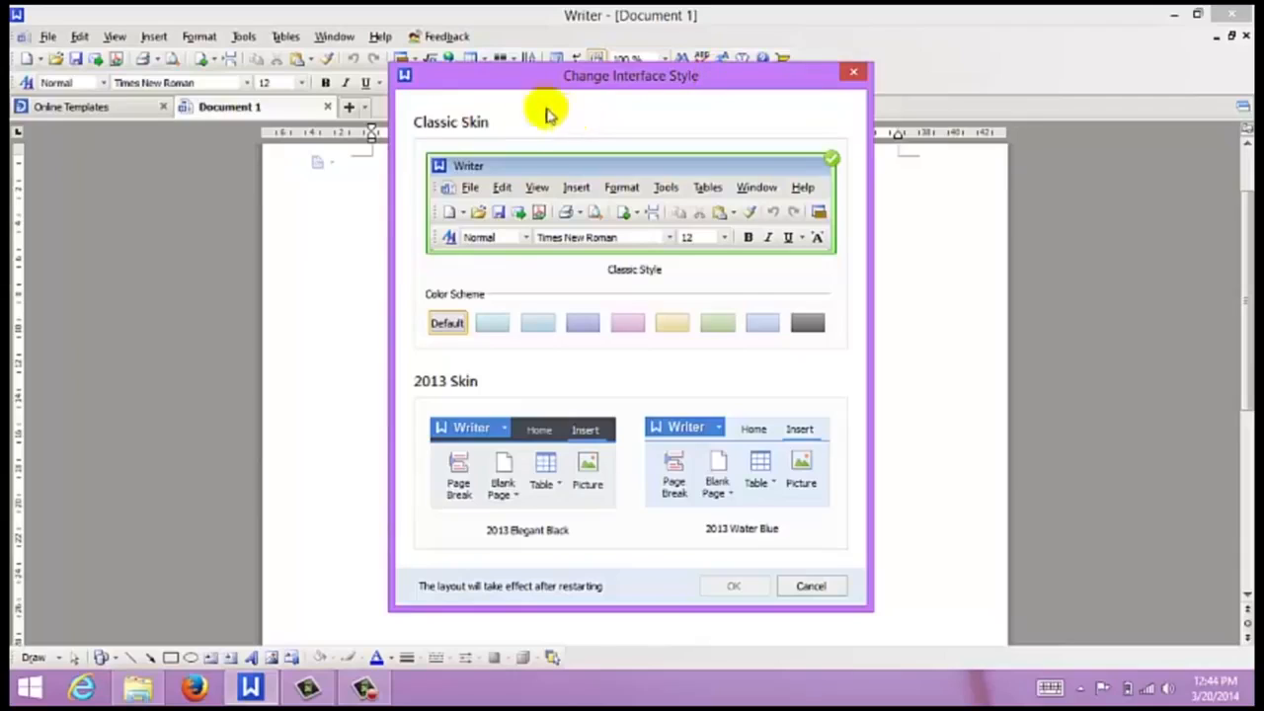
pyautogui.click(492, 323)
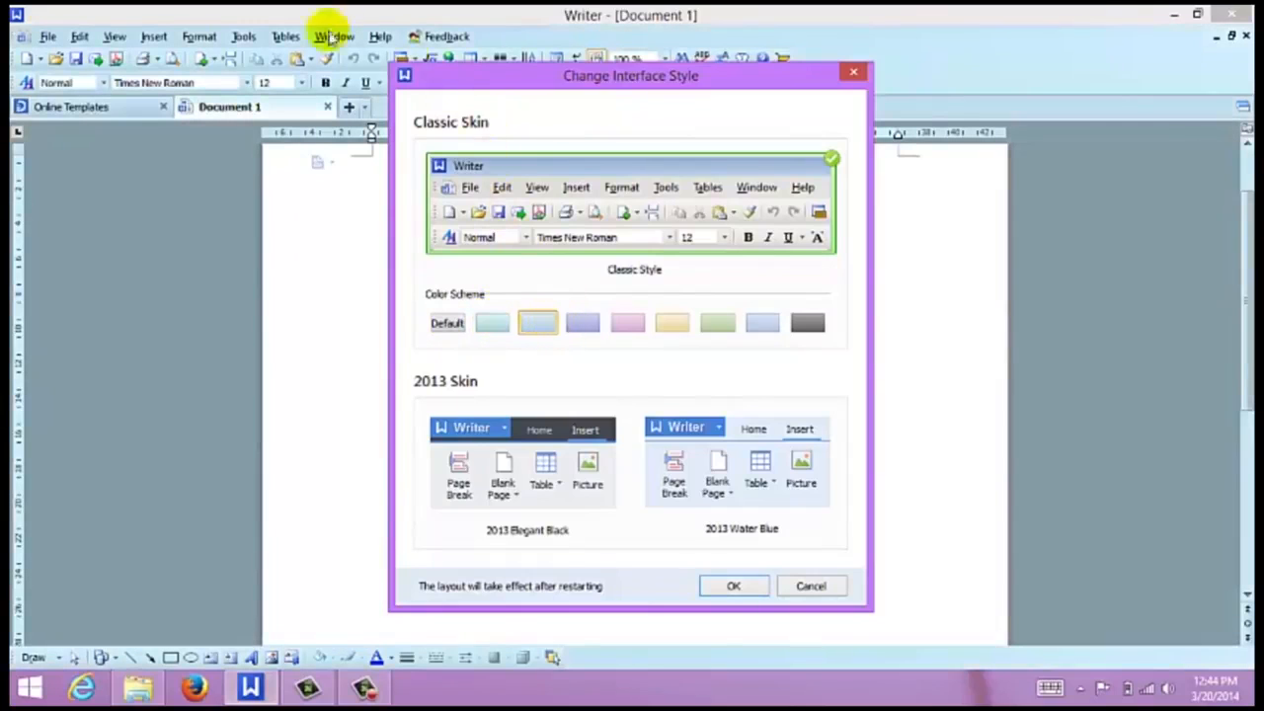
pyautogui.moveTo(249, 432)
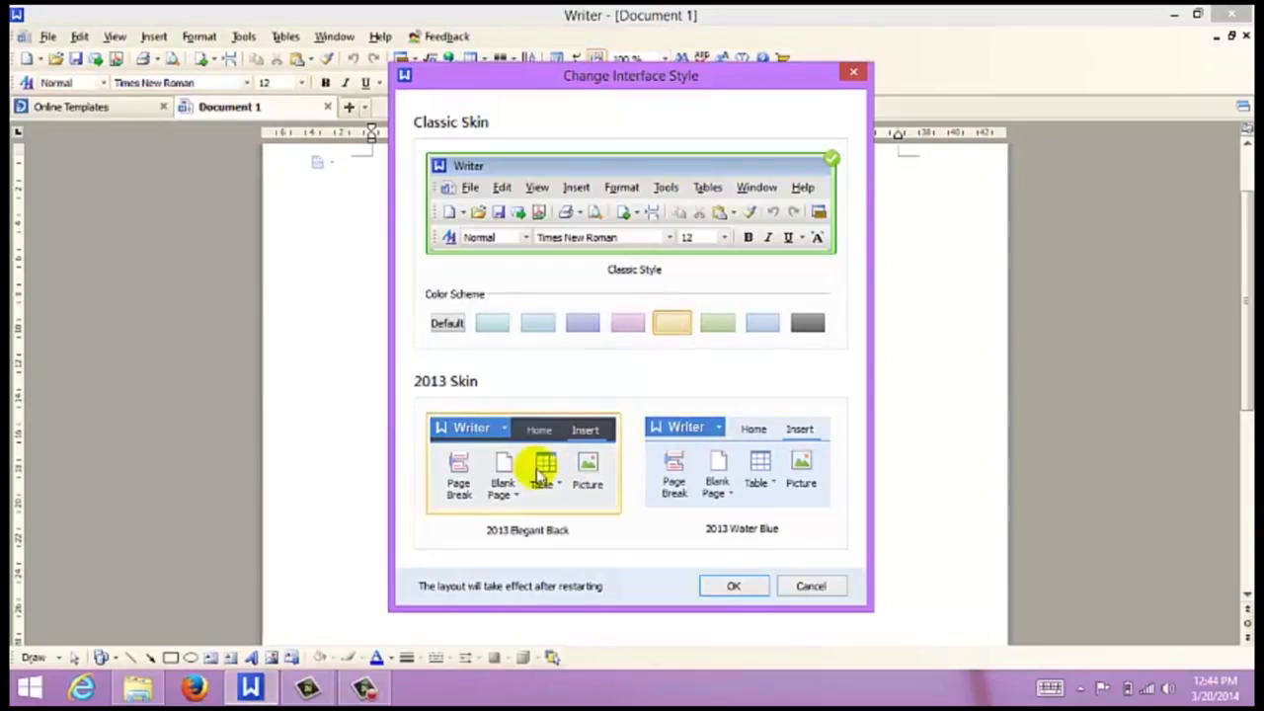
pyautogui.click(733, 585)
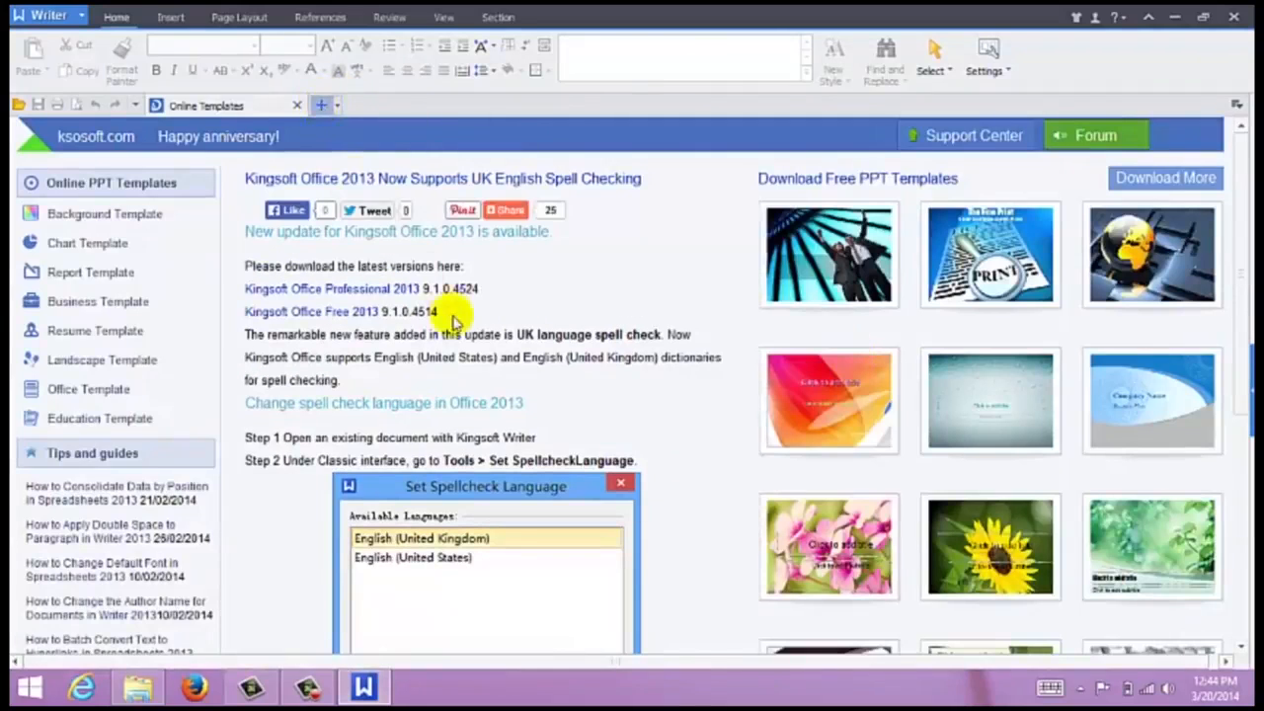
# Step: Leave Online Templates and return to the Document 1 tab
pyautogui.click(320, 104)
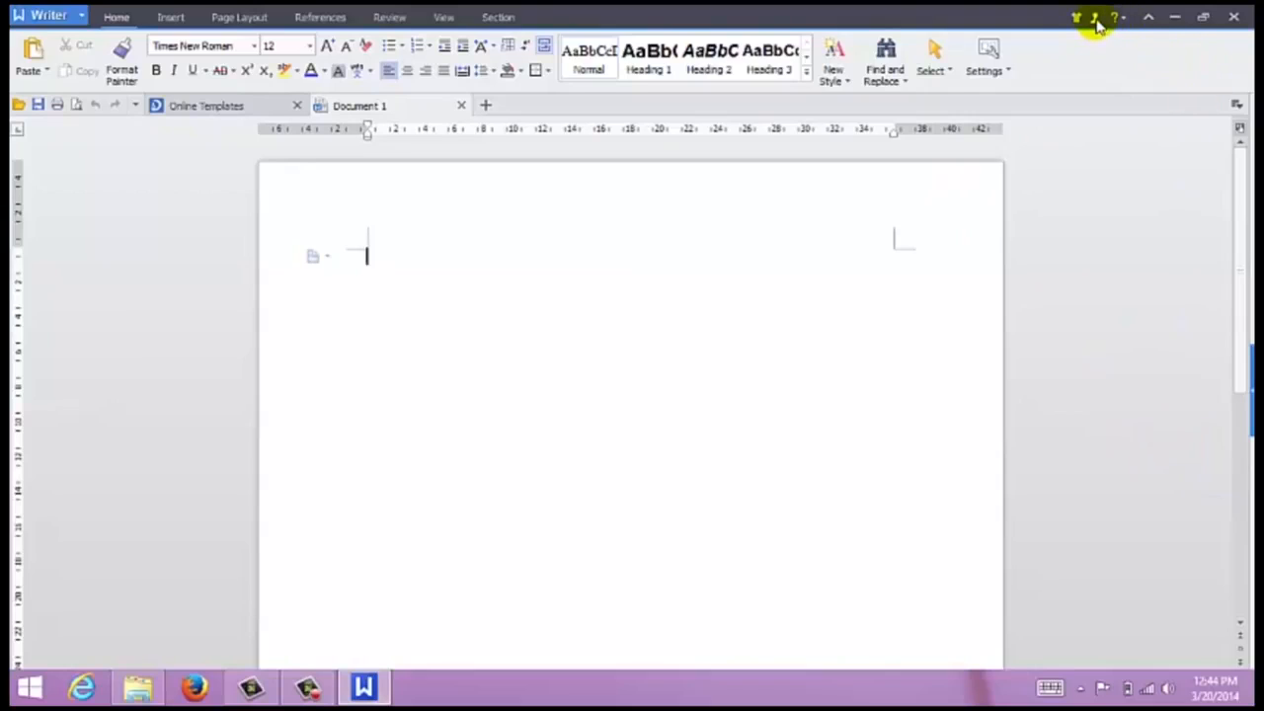
pyautogui.moveTo(1095, 17)
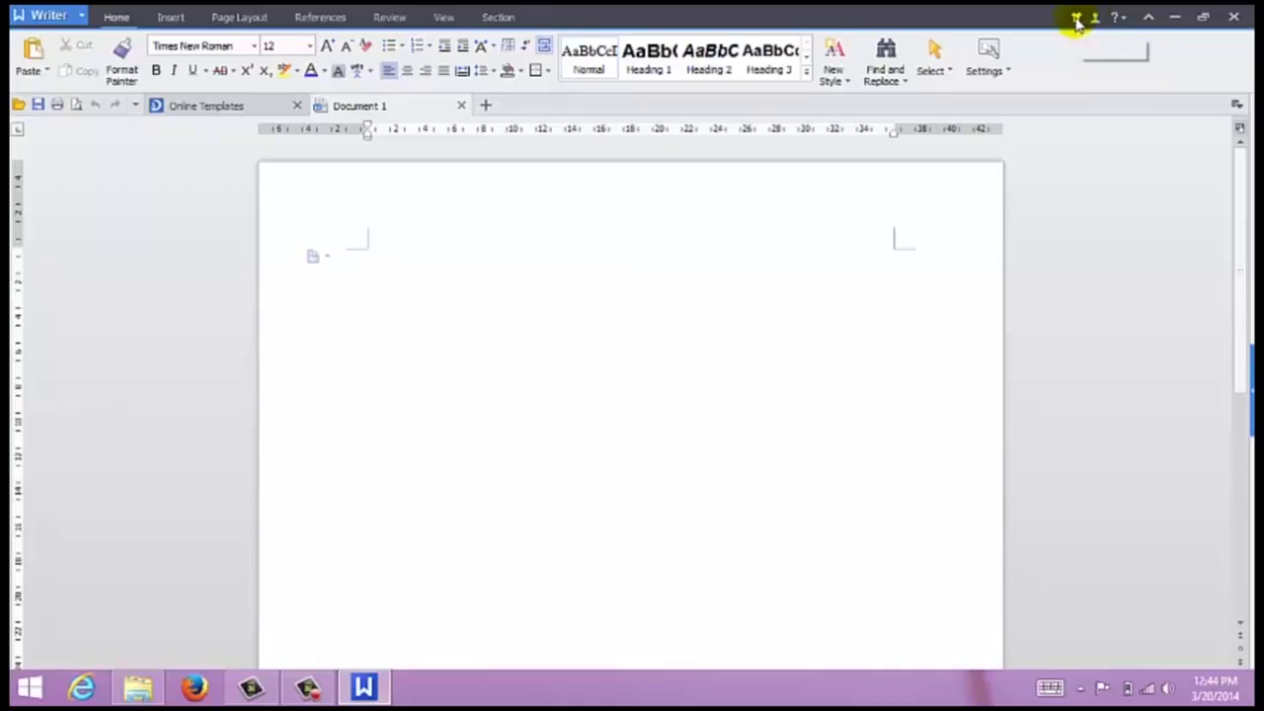
pyautogui.moveTo(1076, 18)
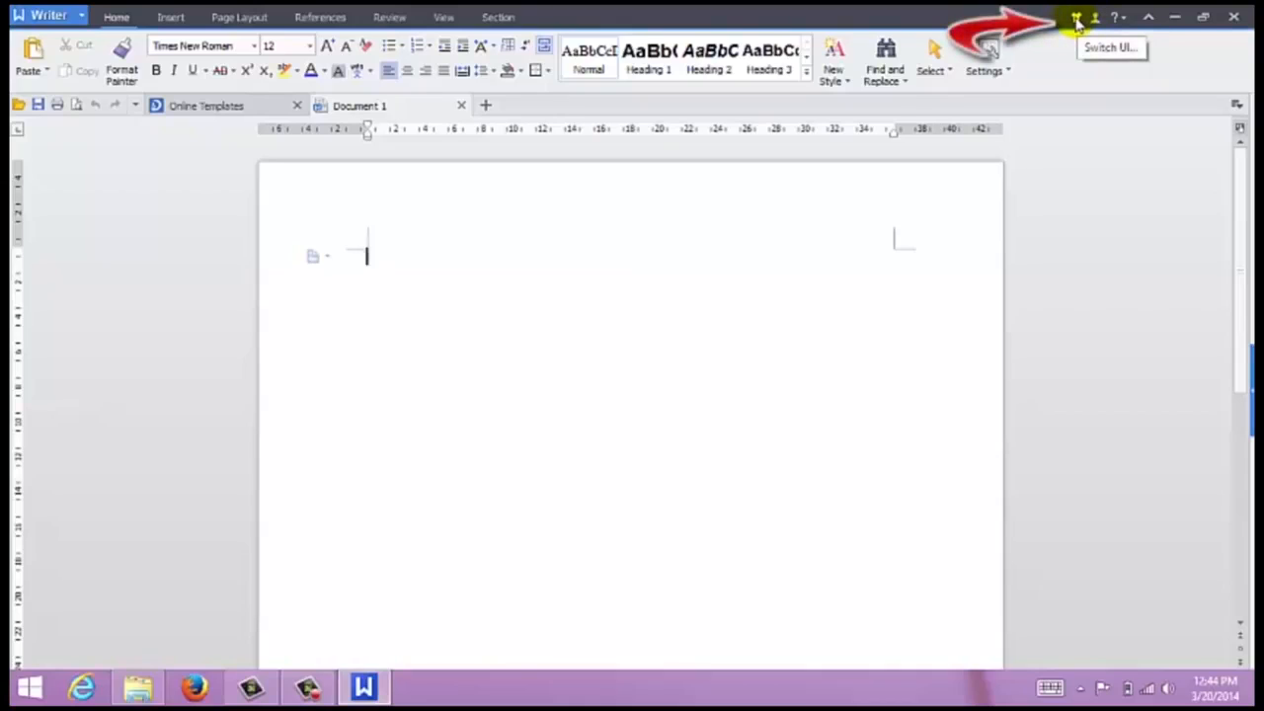
# Step: Choose and confirm the 2013 Water Blue skin
pyautogui.click(1077, 17)
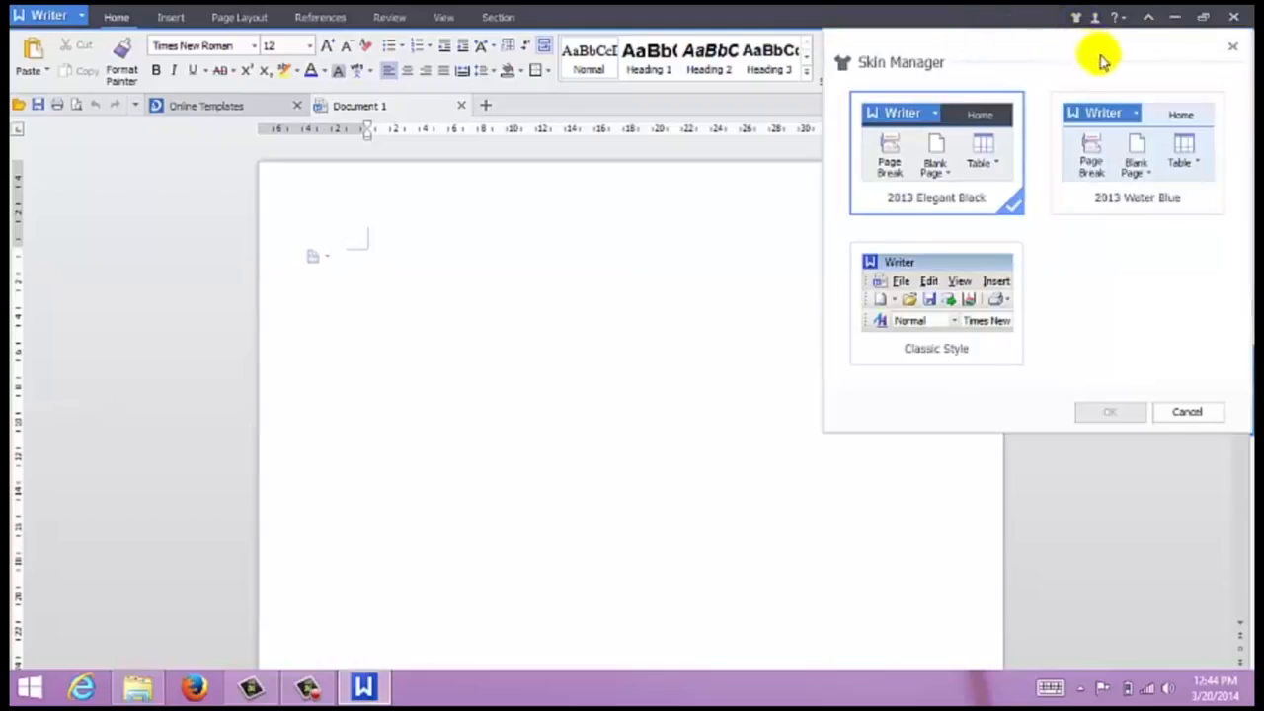
pyautogui.moveTo(970, 202)
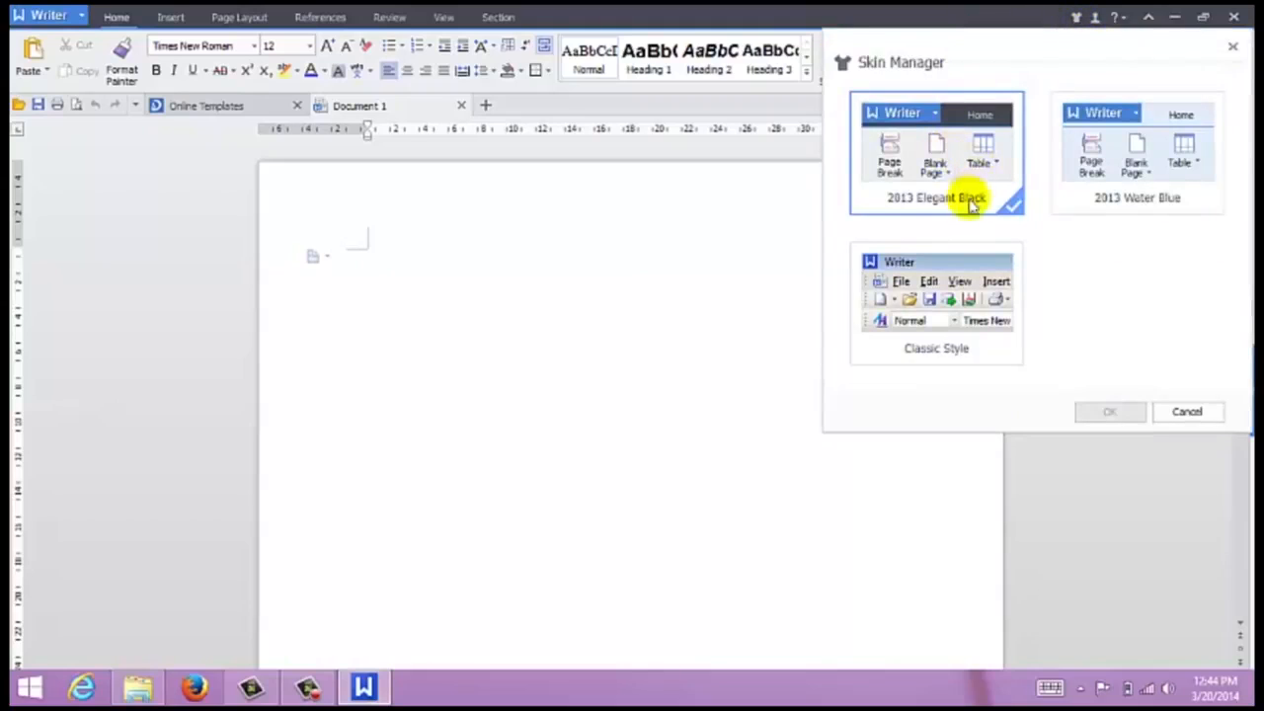
pyautogui.click(1135, 153)
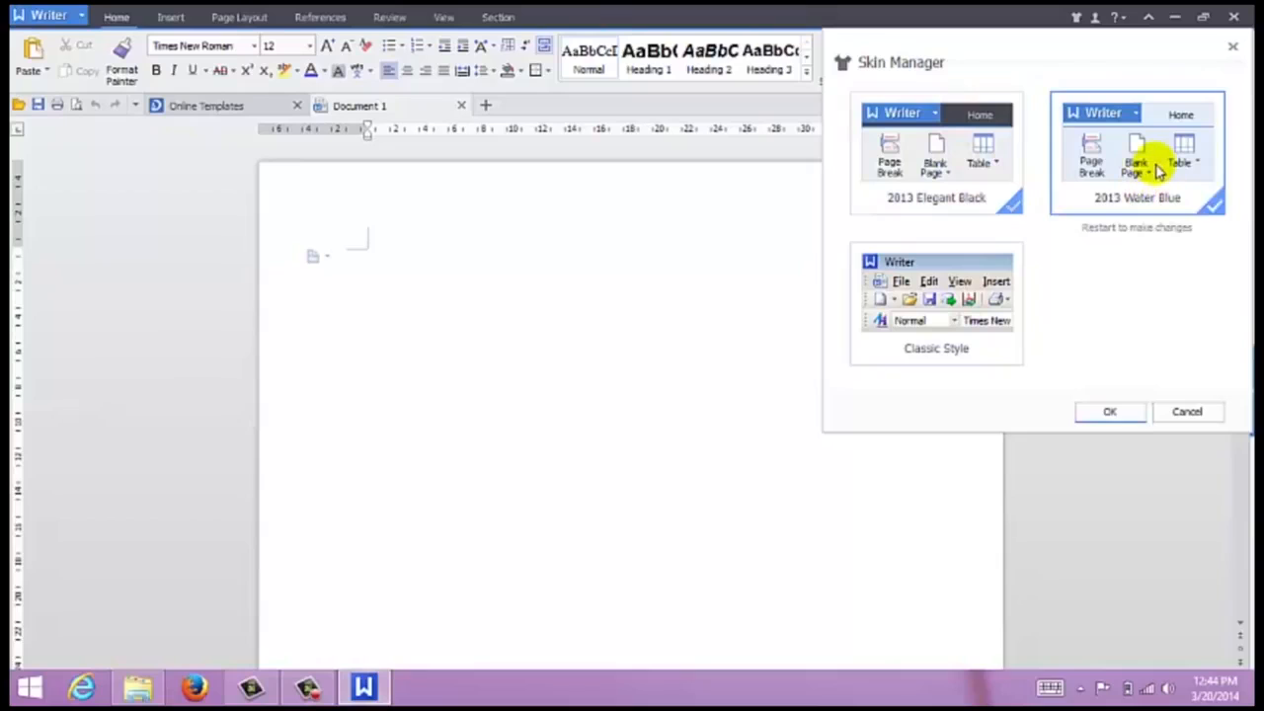
pyautogui.click(1109, 412)
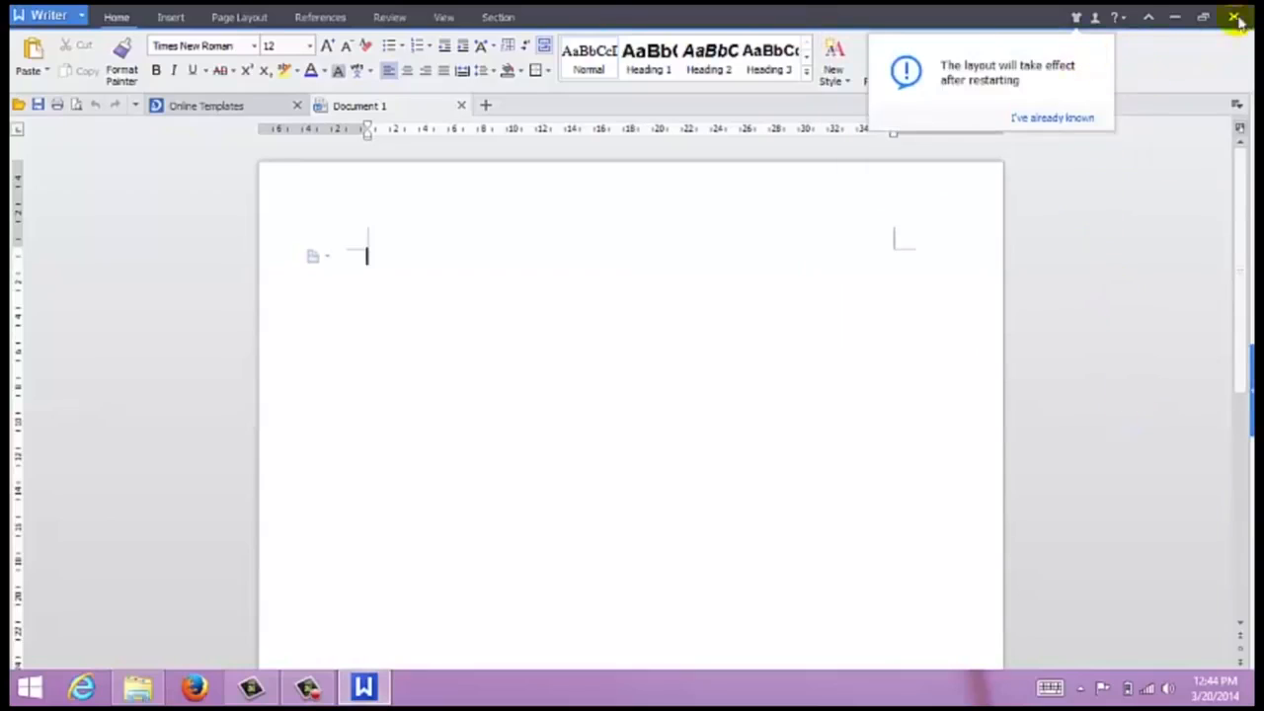
# Step: Restart Writer so the skin applies and open a new blank document
pyautogui.click(1237, 18)
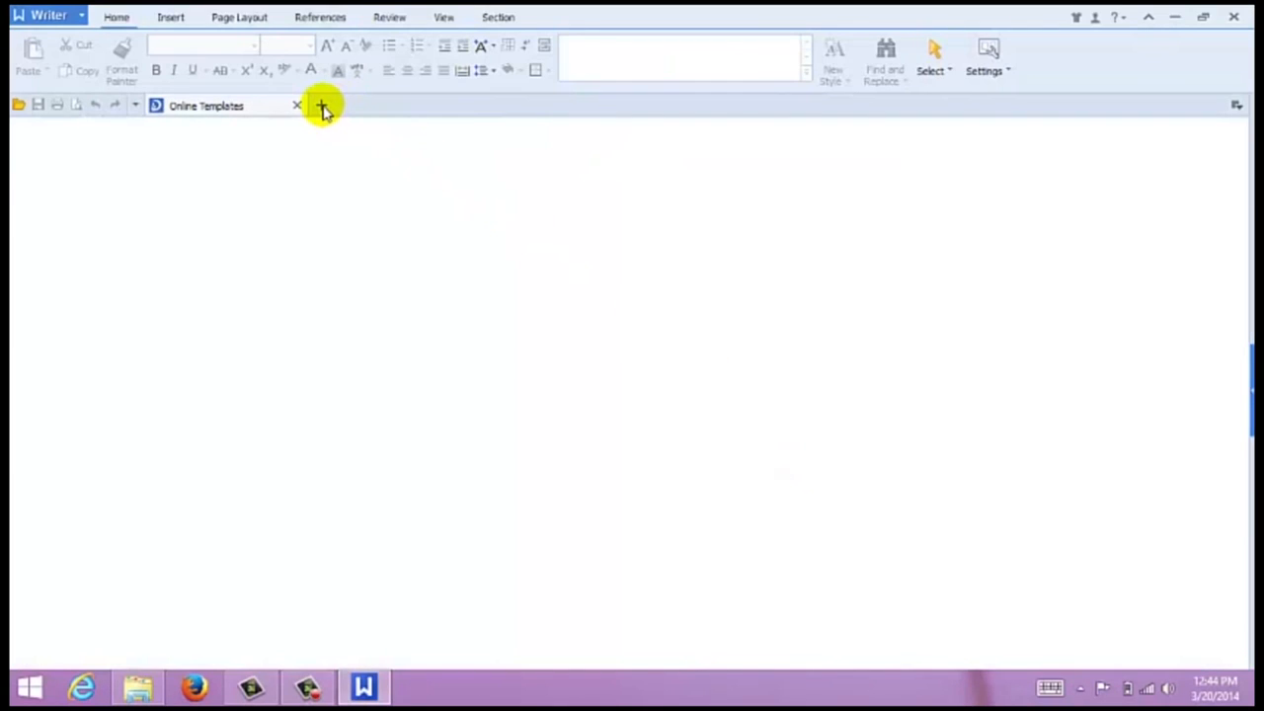
pyautogui.click(322, 106)
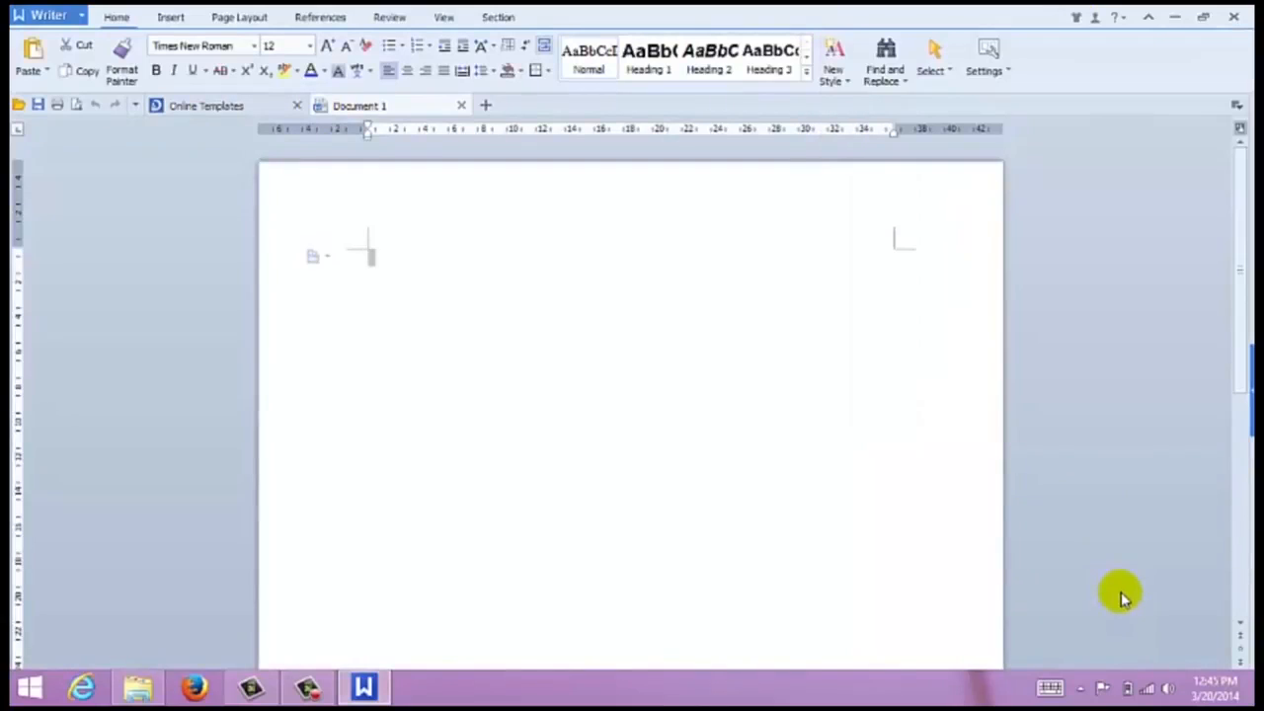
pyautogui.moveTo(1119, 16)
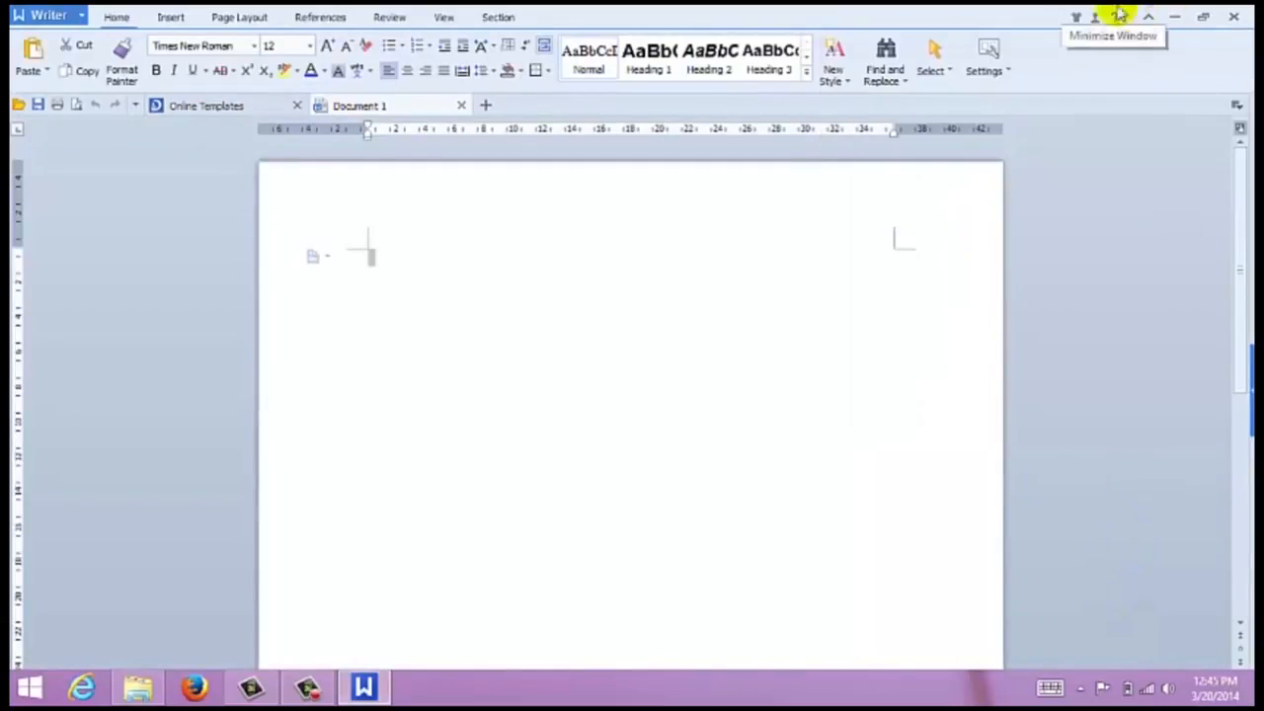
pyautogui.moveTo(1096, 237)
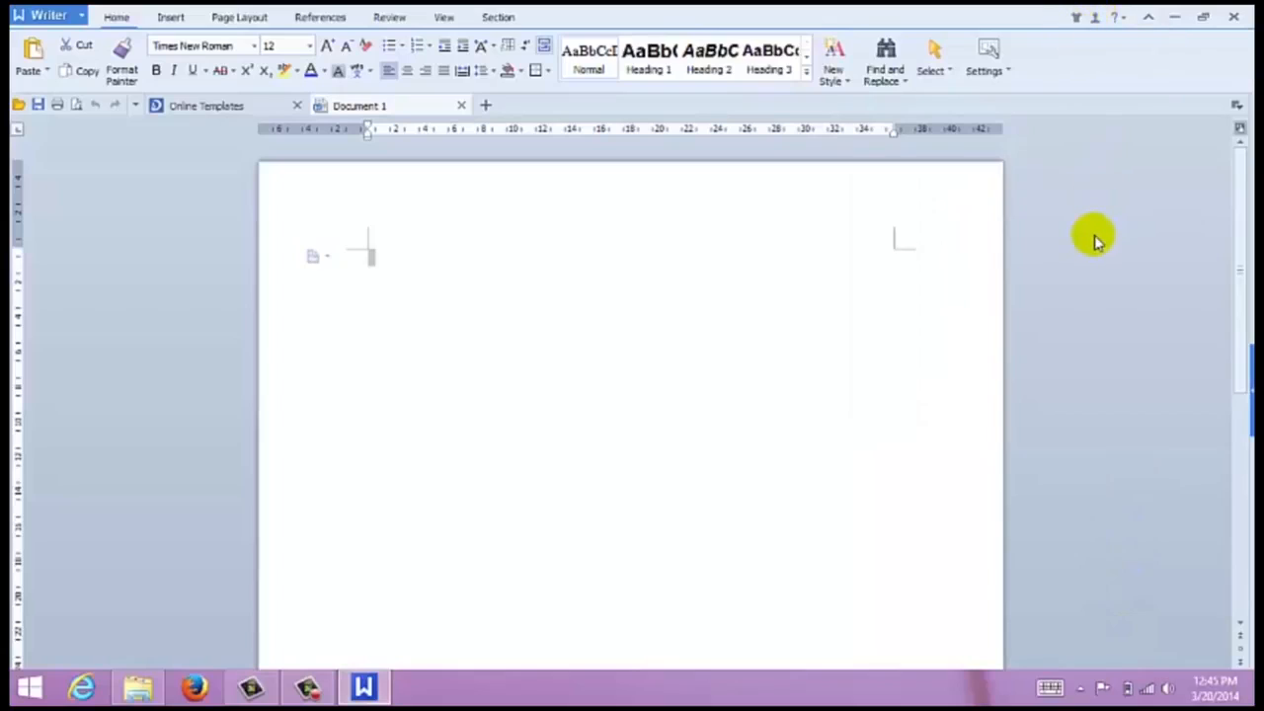